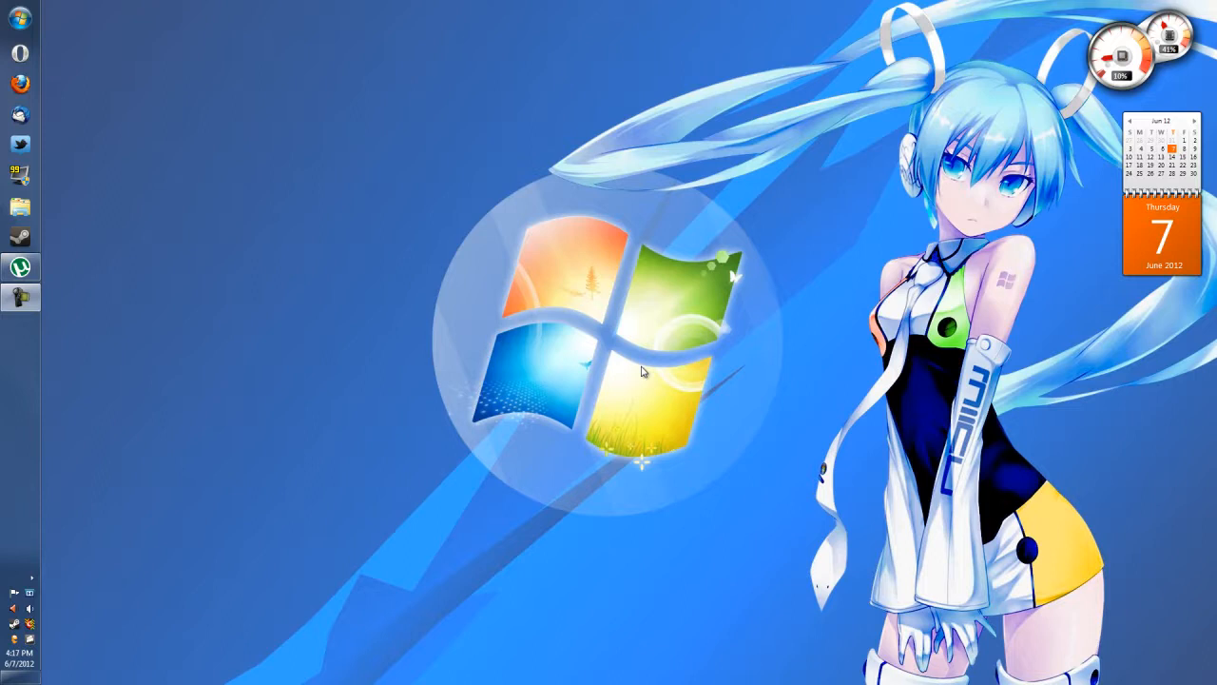
Open Control Panel to the administrator's User Accounts page
left_click(21, 21)
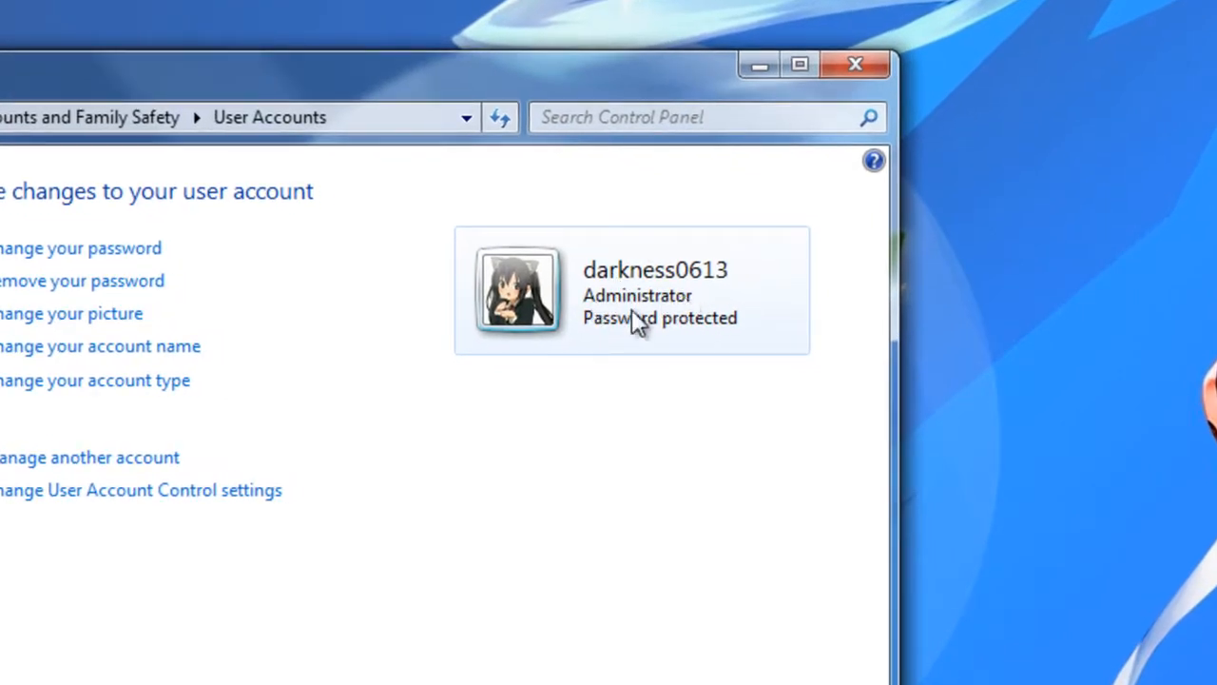
mouse_move(676, 302)
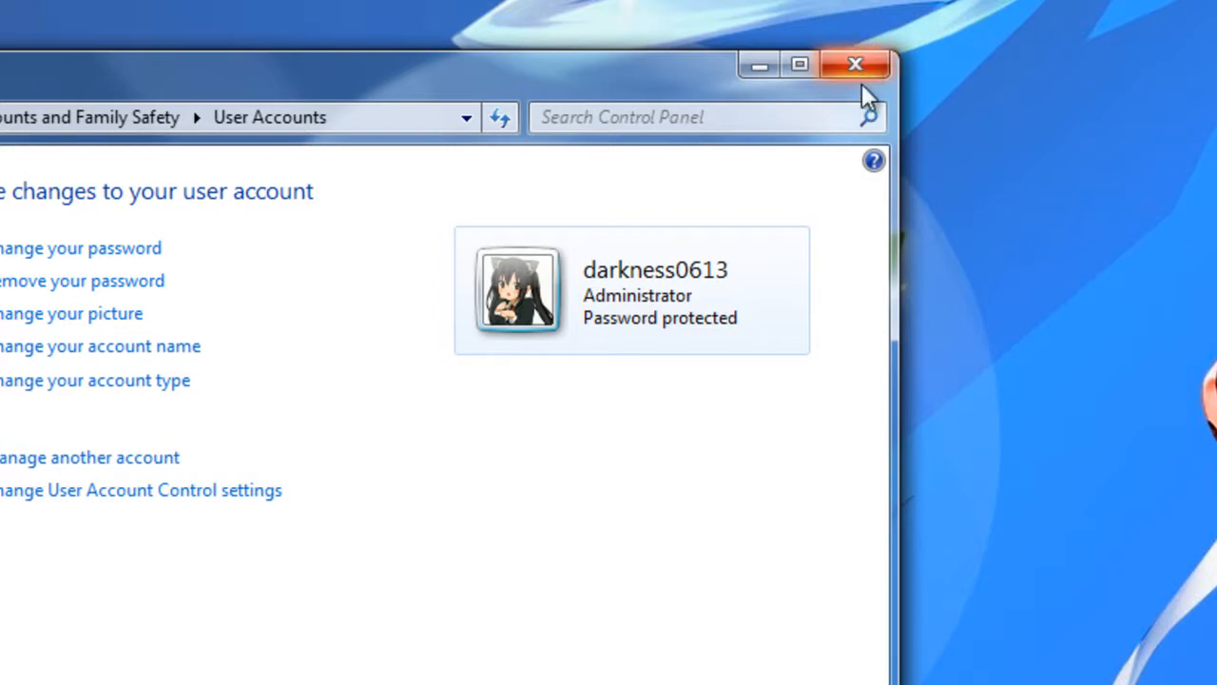
Close Control Panel and enter OptionalFeatures.exe in the Run box
left_click(853, 64)
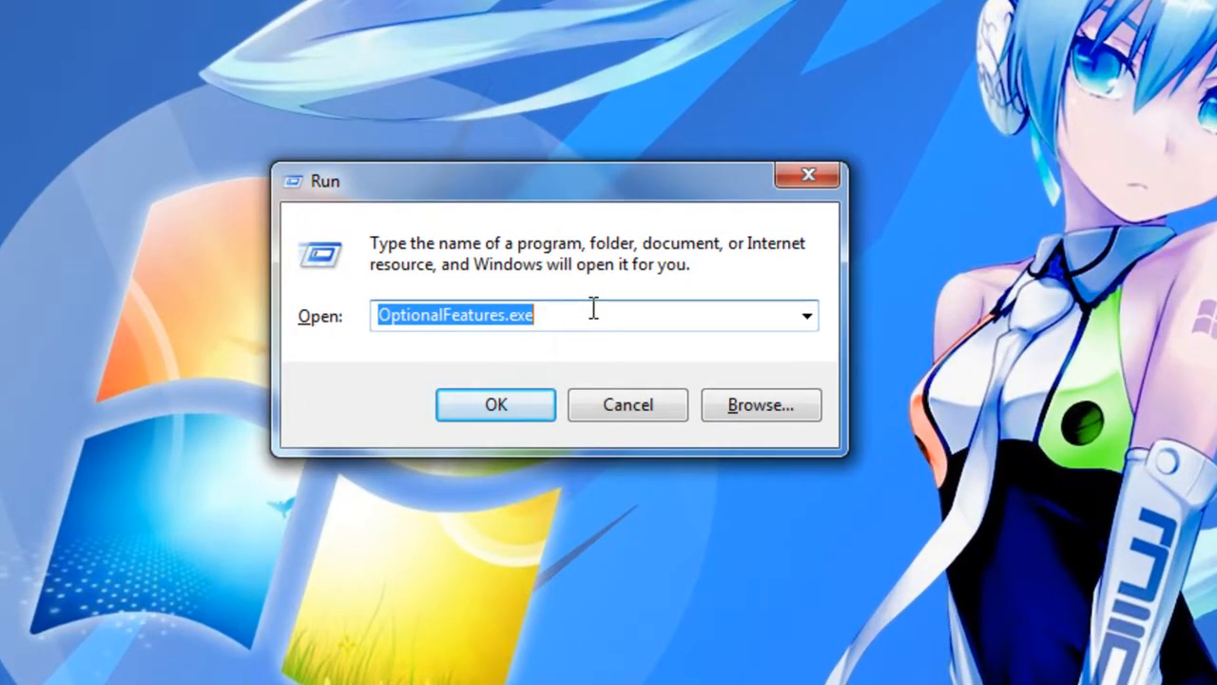
type("Optional")
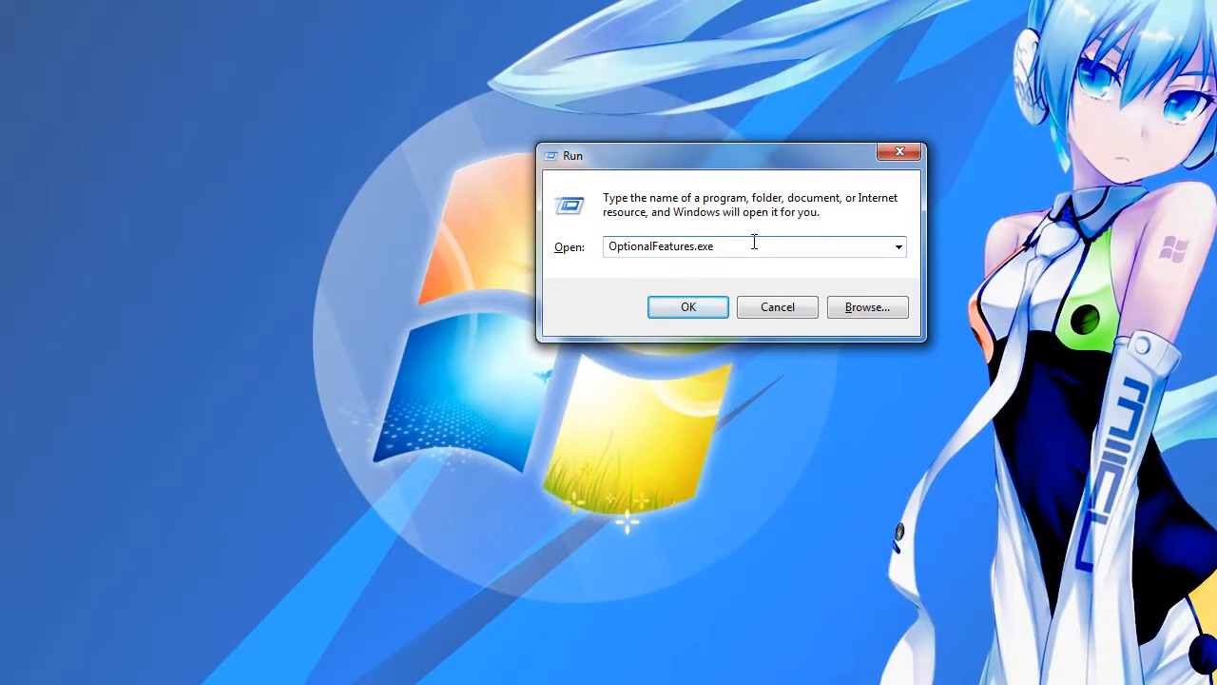
Launch Windows Features and apply with Windows Gadget Platform unchecked
left_click(688, 306)
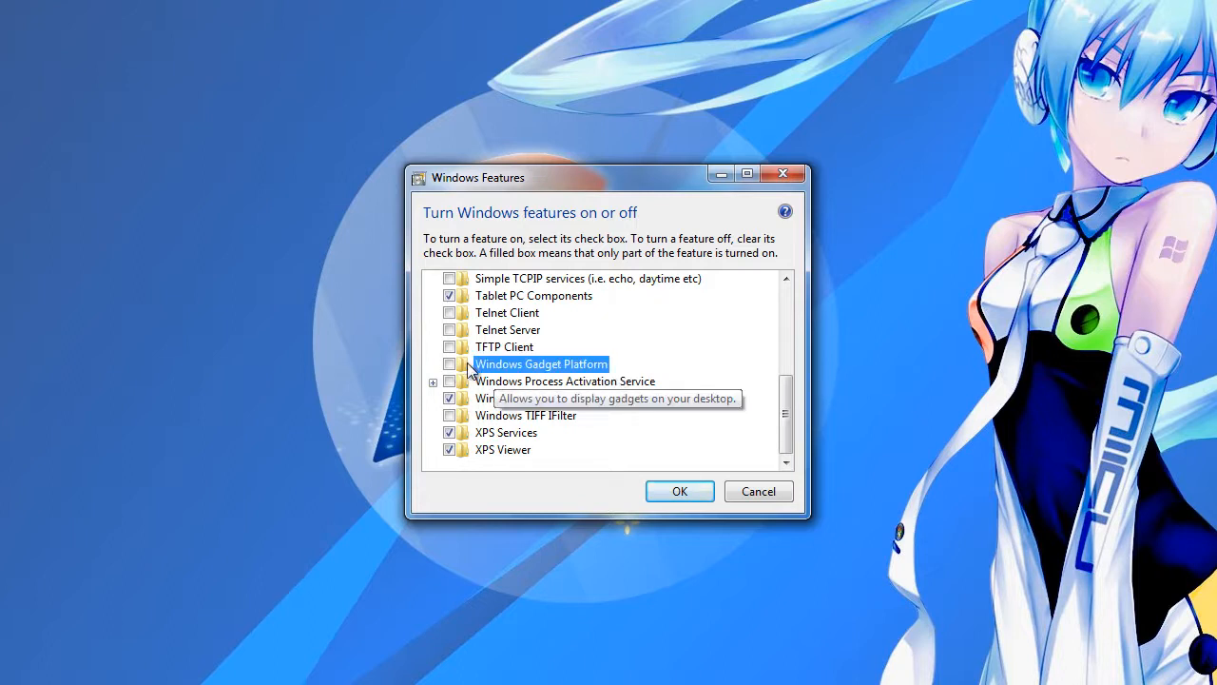
left_click(679, 491)
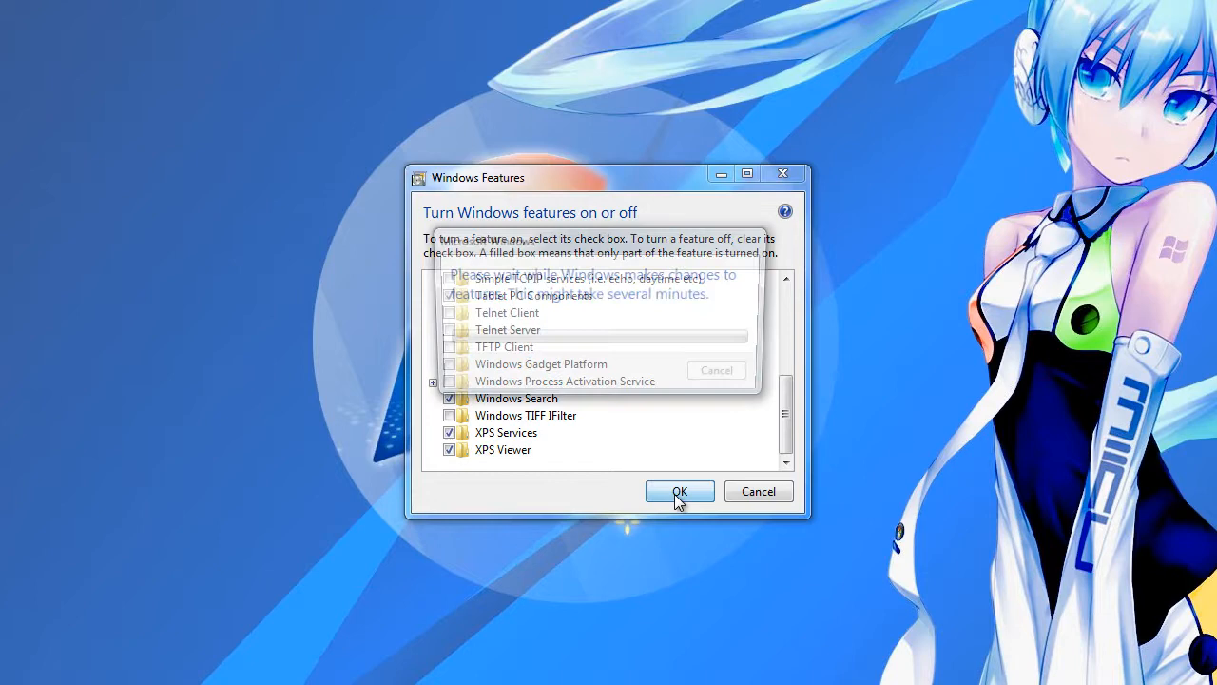
left_click(679, 491)
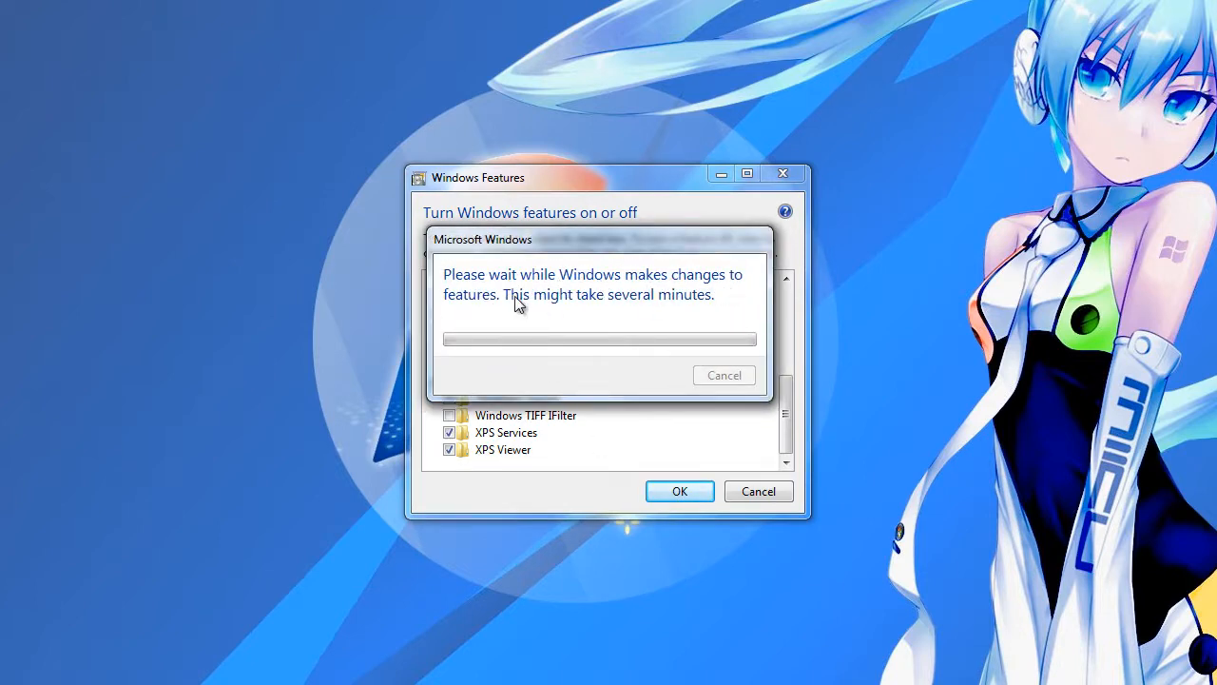
mouse_move(727, 288)
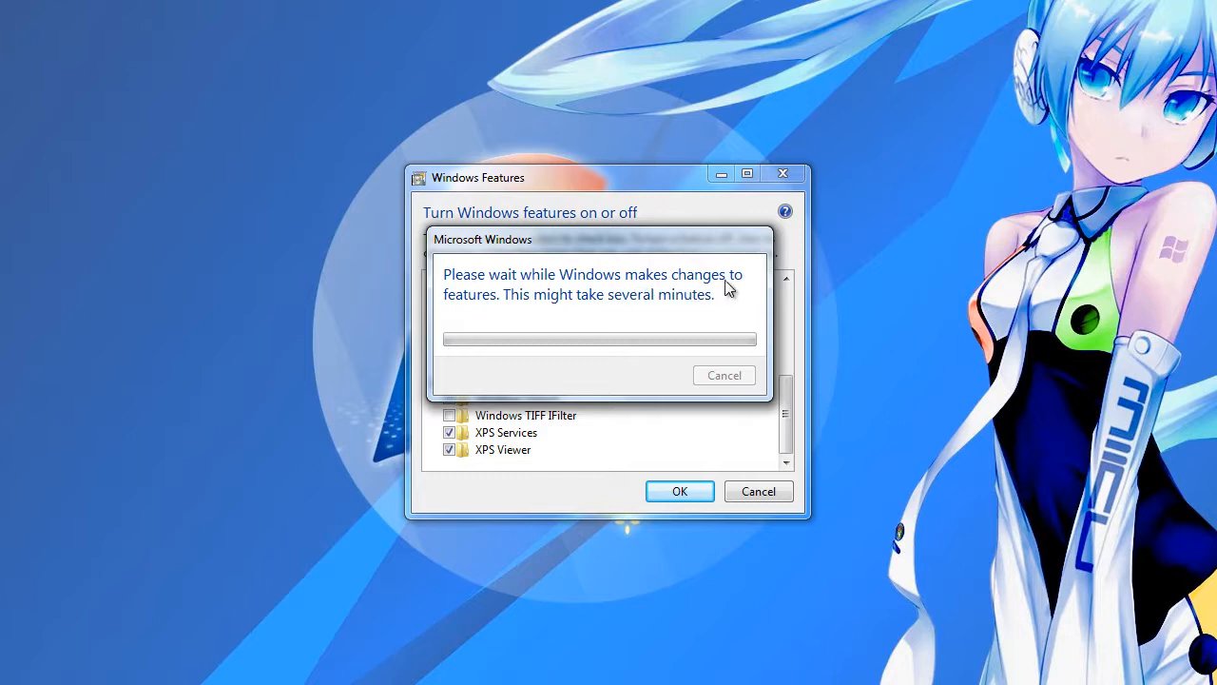
mouse_move(533, 336)
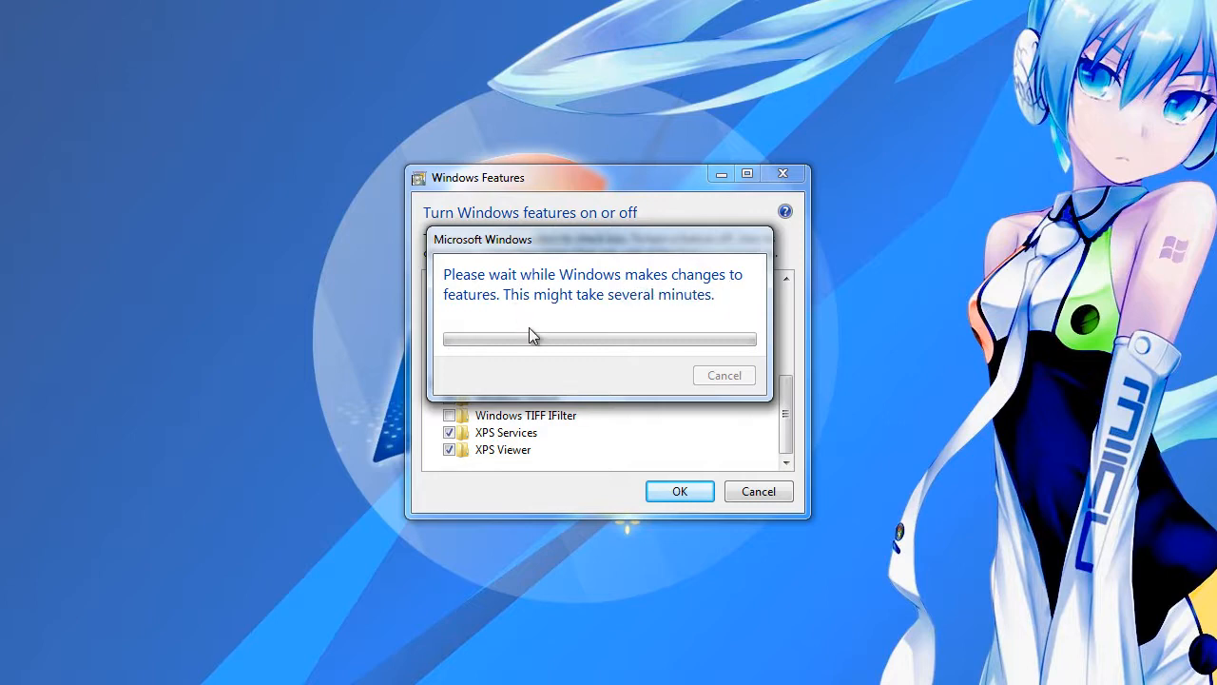